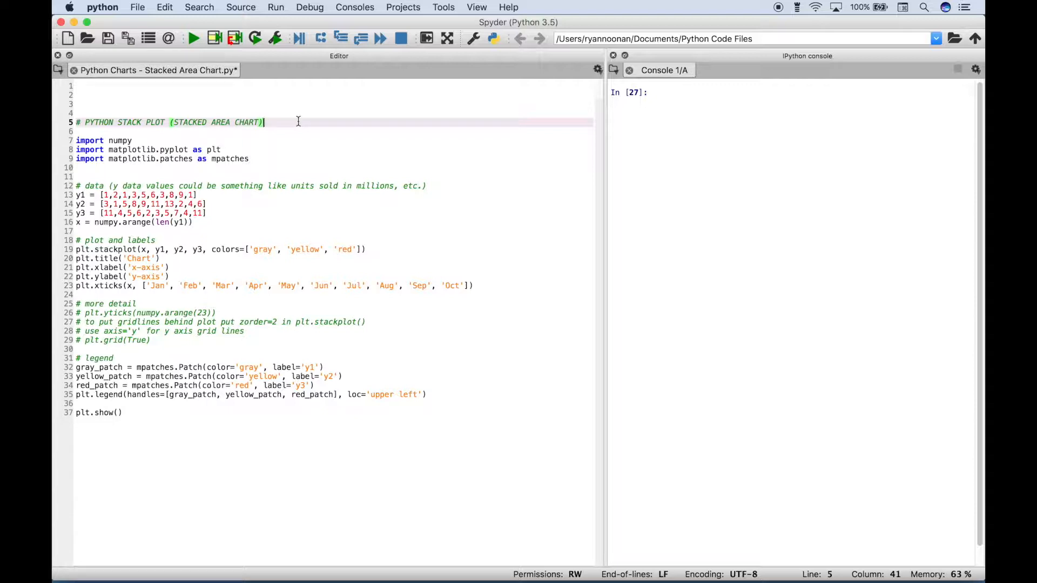
- Save and run the stacked area chart script, then deselect the editor text
left_click(194, 38)
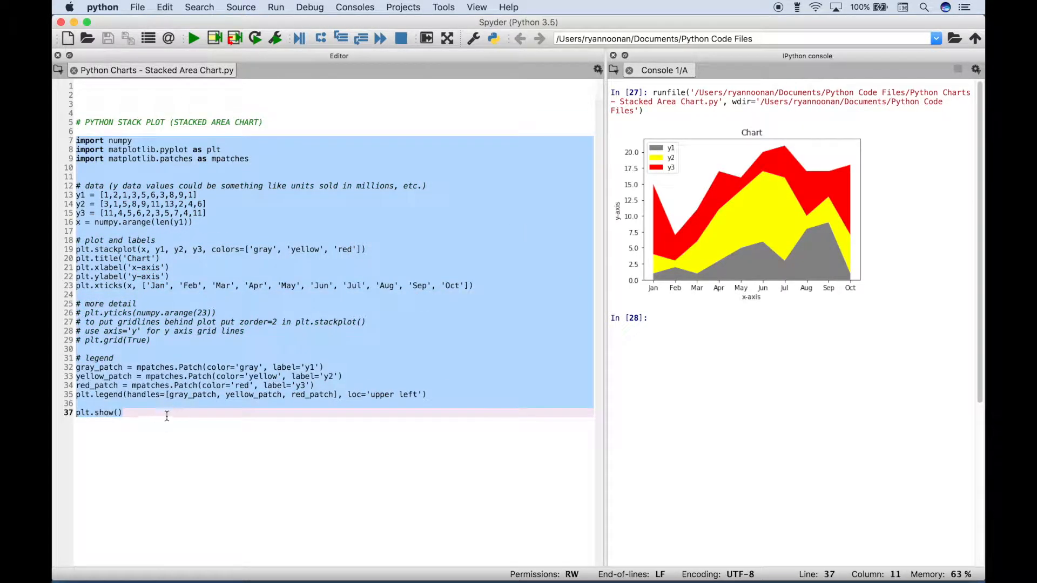
left_click(167, 412)
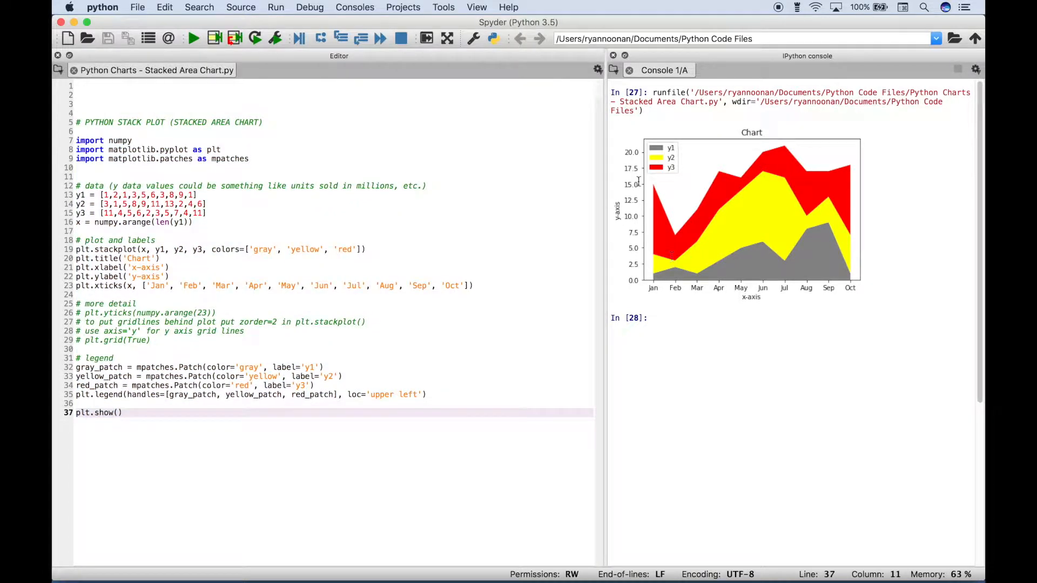
mouse_move(719, 256)
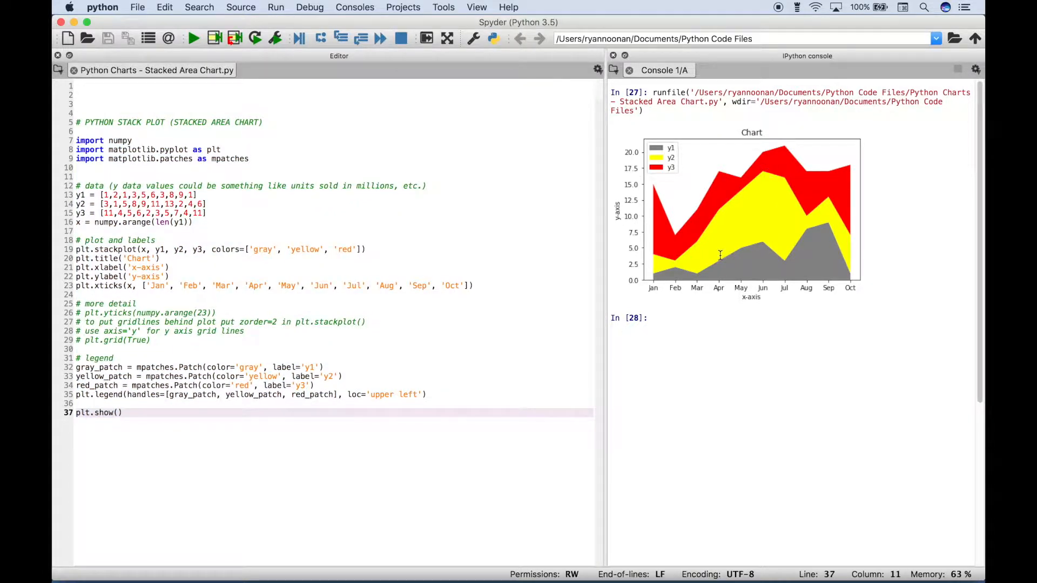
left_click(77, 140)
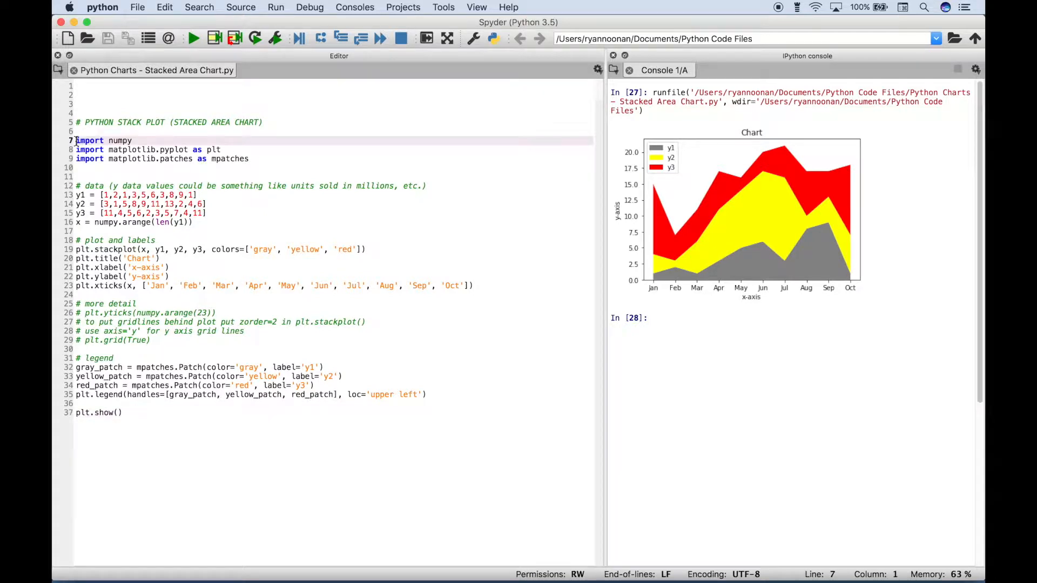
left_click_drag(76, 140, 250, 159)
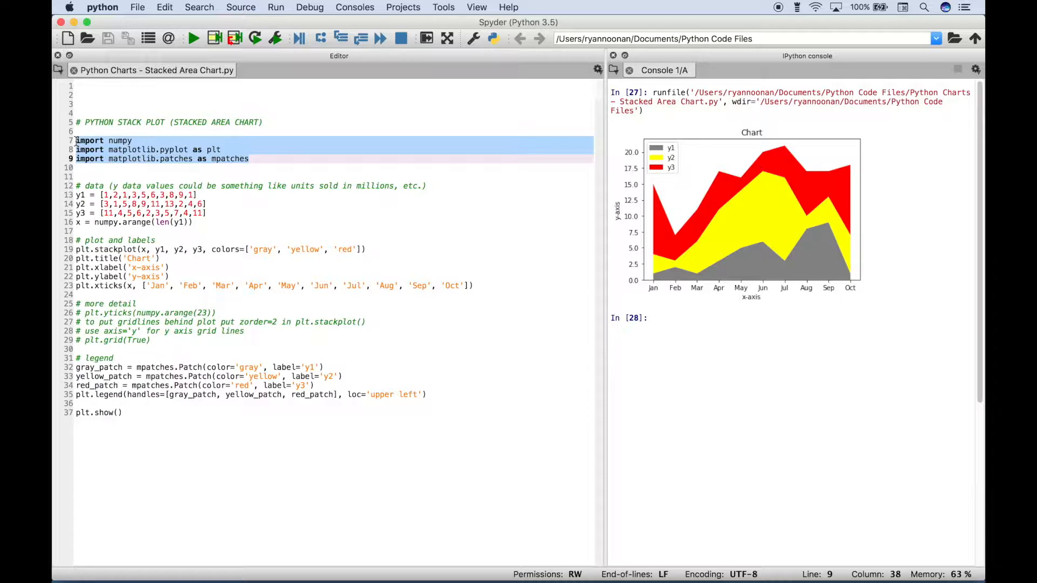
left_click(76, 186)
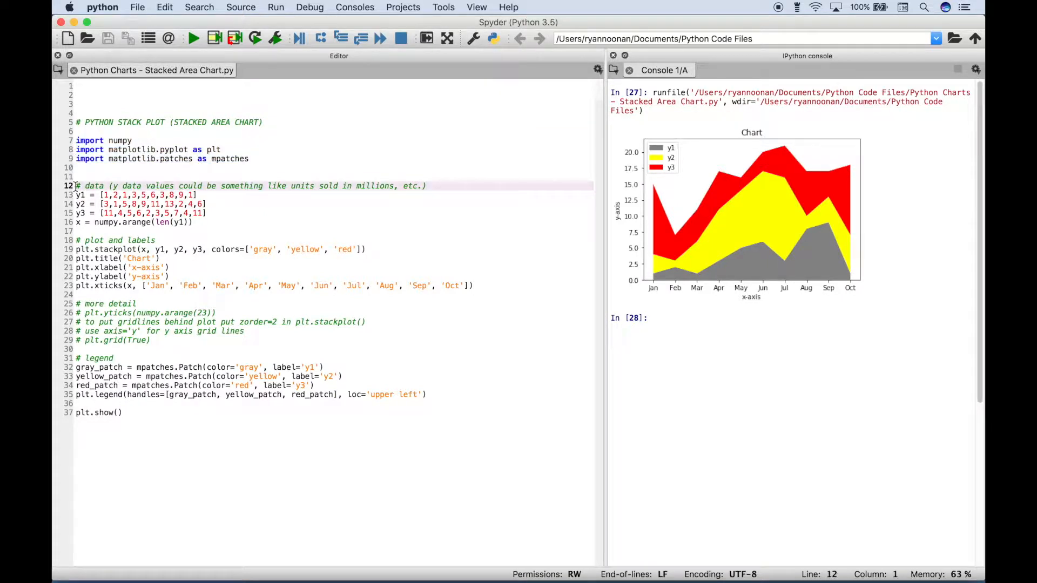
left_click_drag(77, 185, 194, 221)
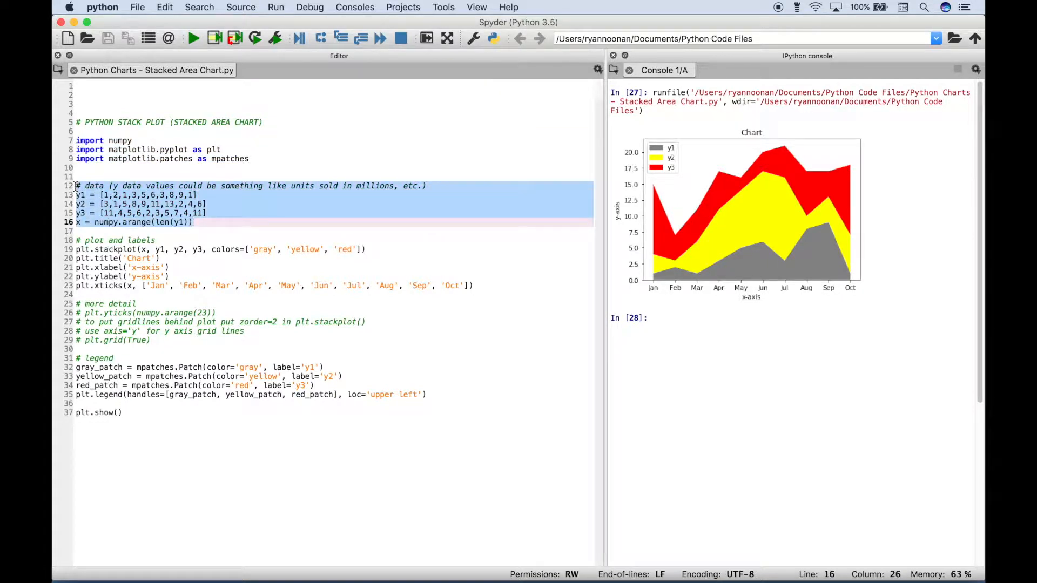
left_click(196, 194)
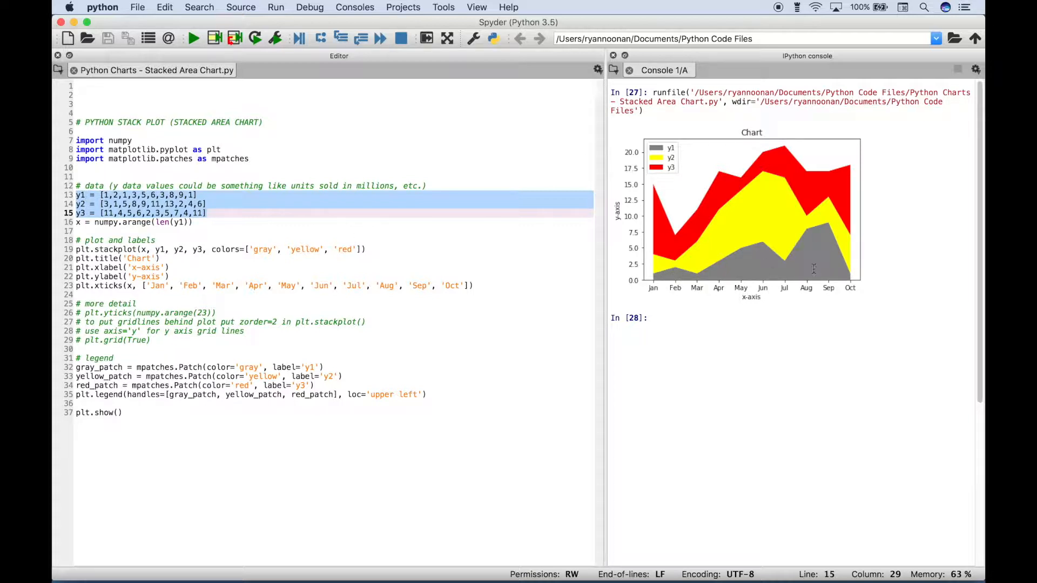
left_click(76, 204)
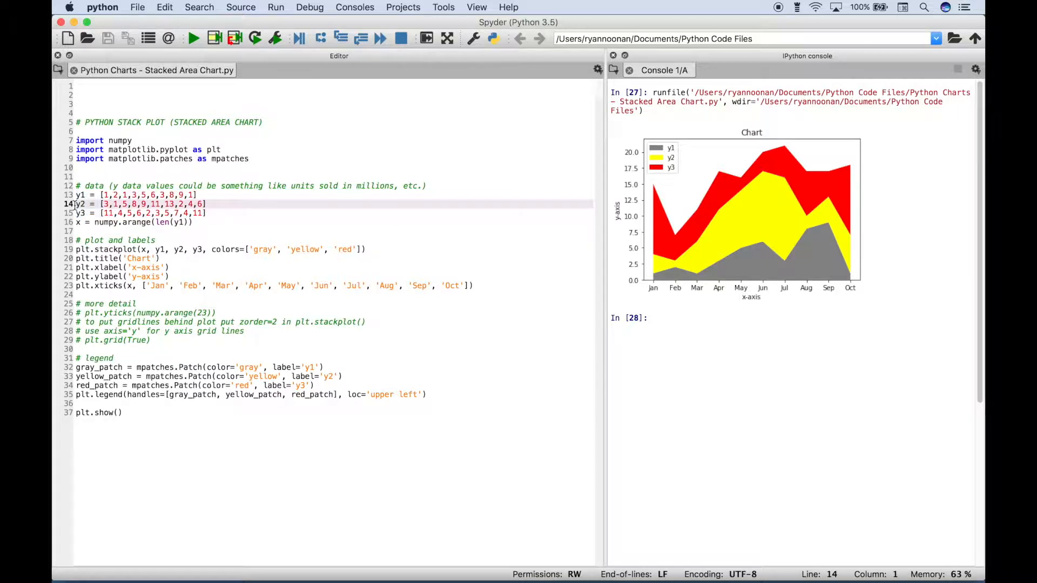
left_click(205, 204)
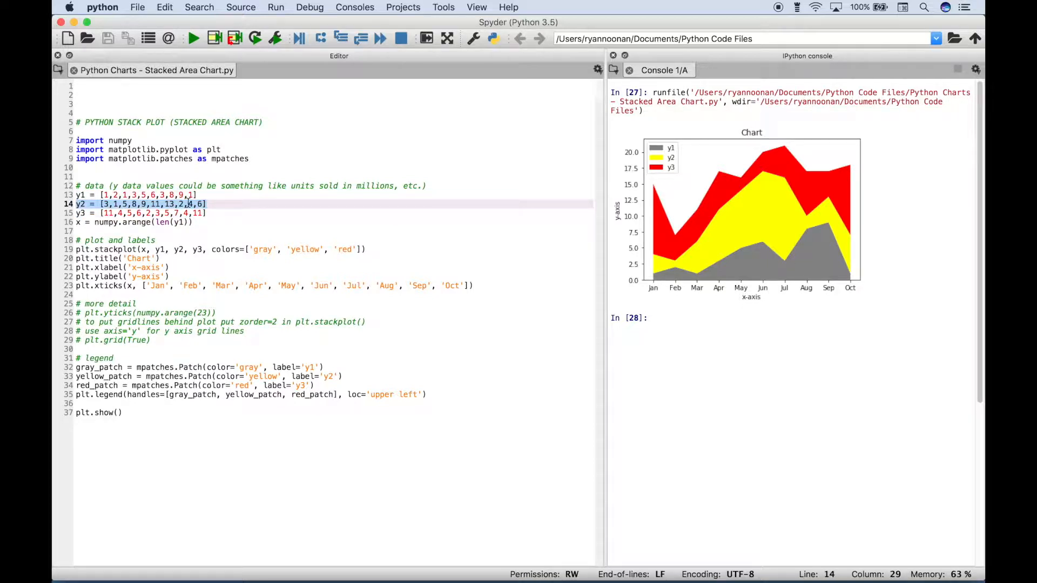
mouse_move(738, 228)
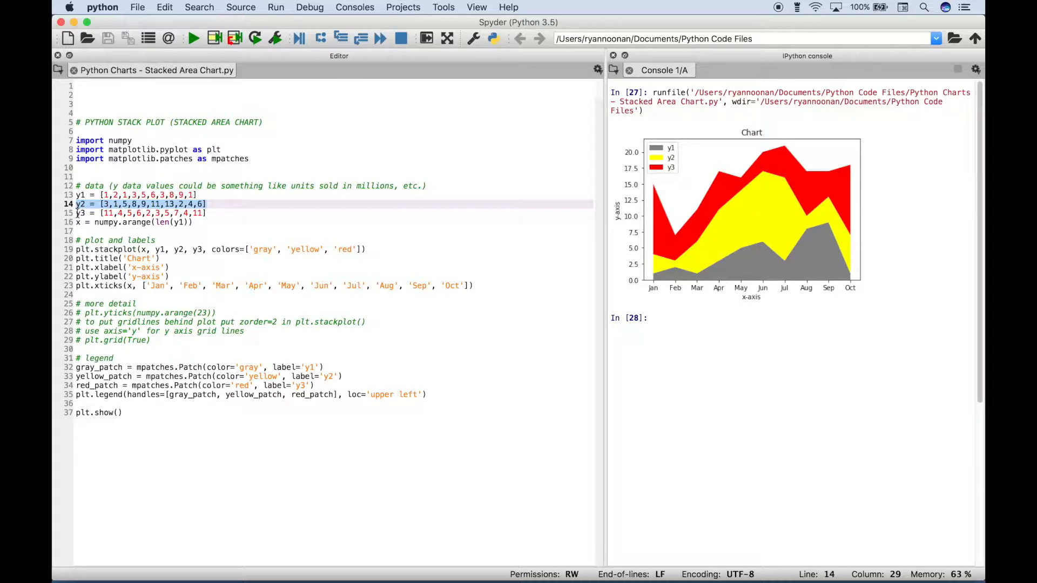
left_click(132, 212)
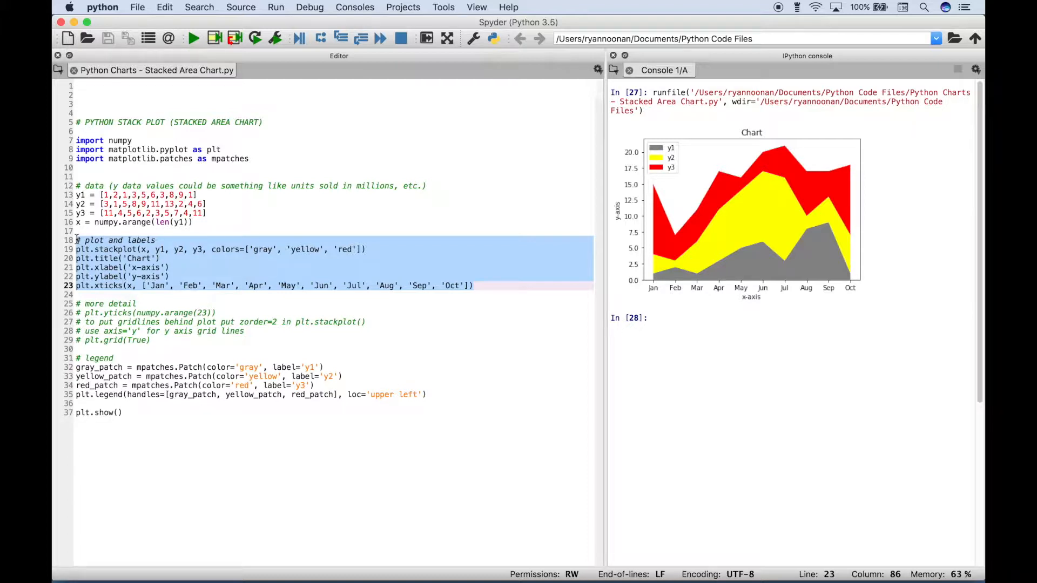
left_click(77, 250)
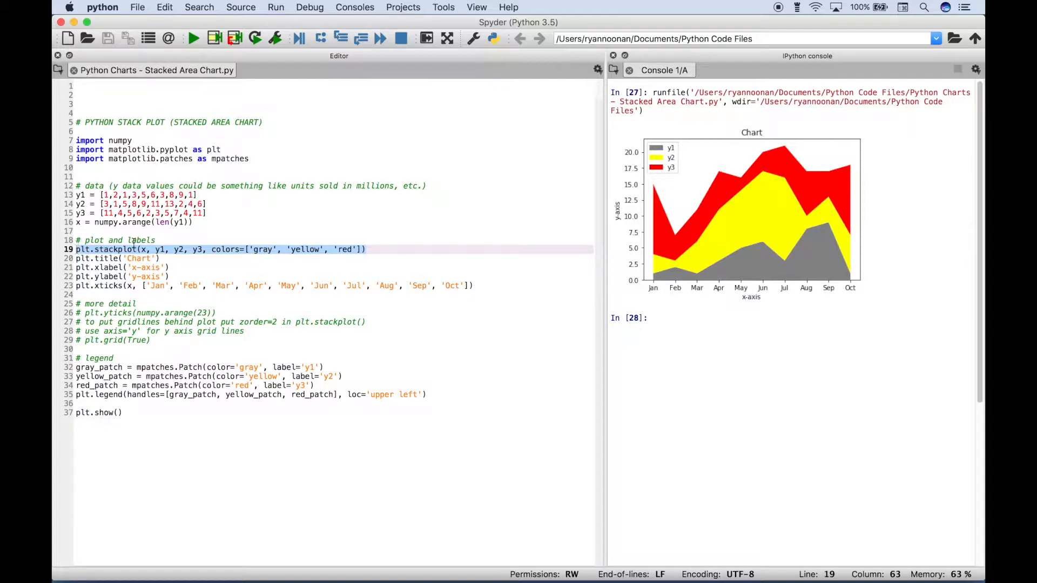
left_click(141, 249)
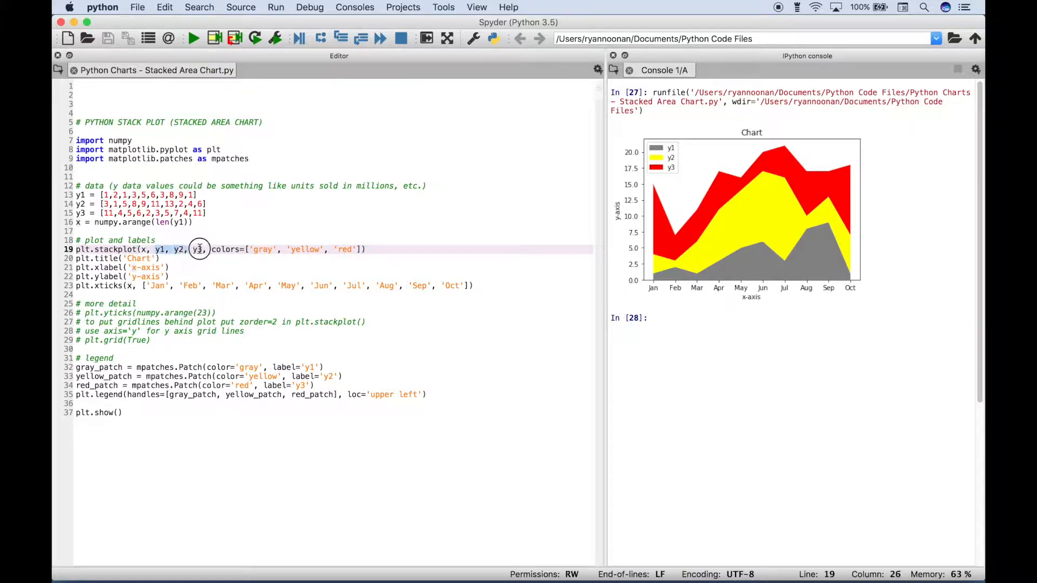
left_click(77, 194)
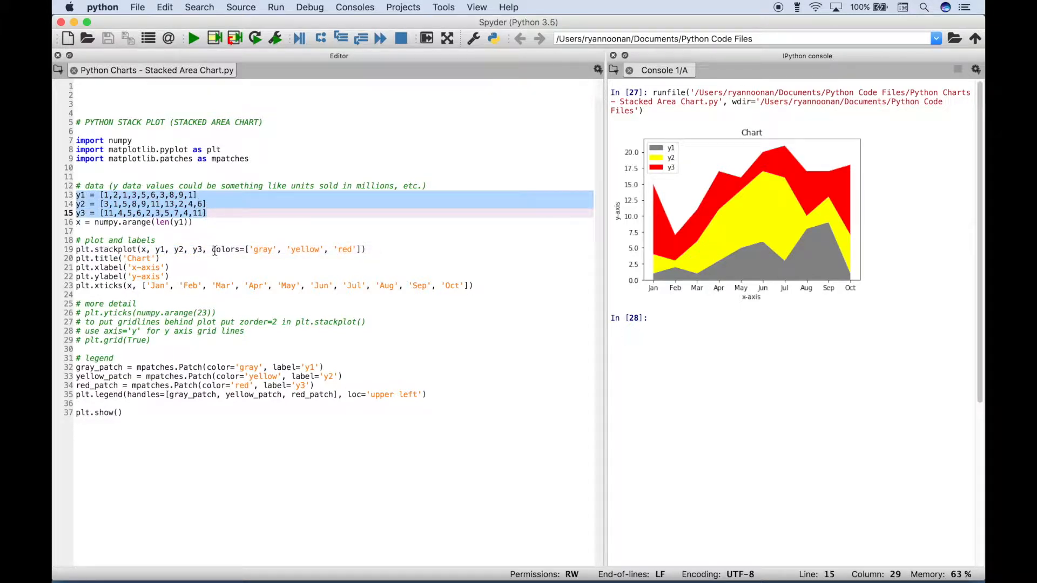
left_click(212, 249)
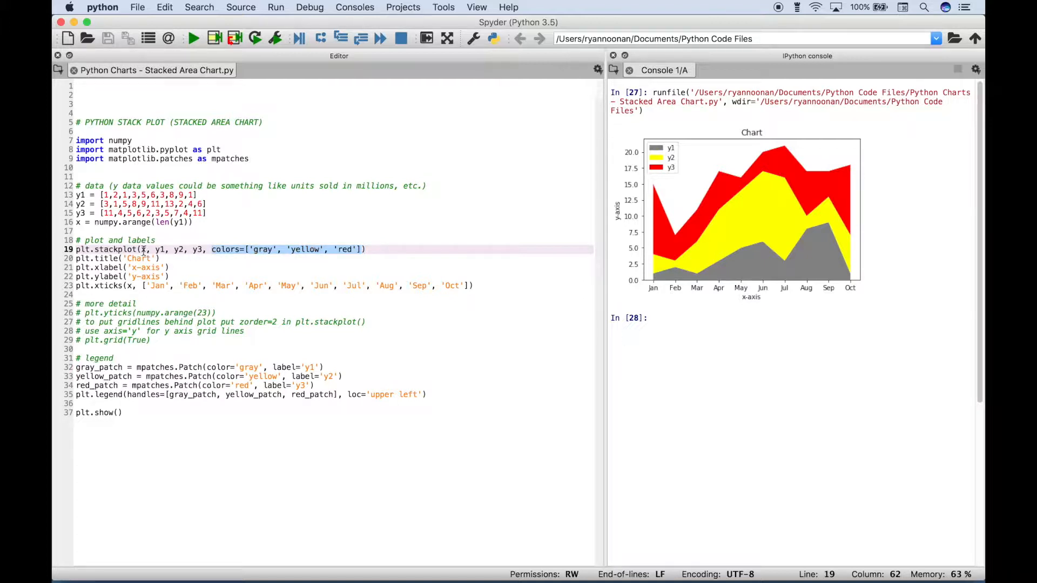
left_click(144, 249)
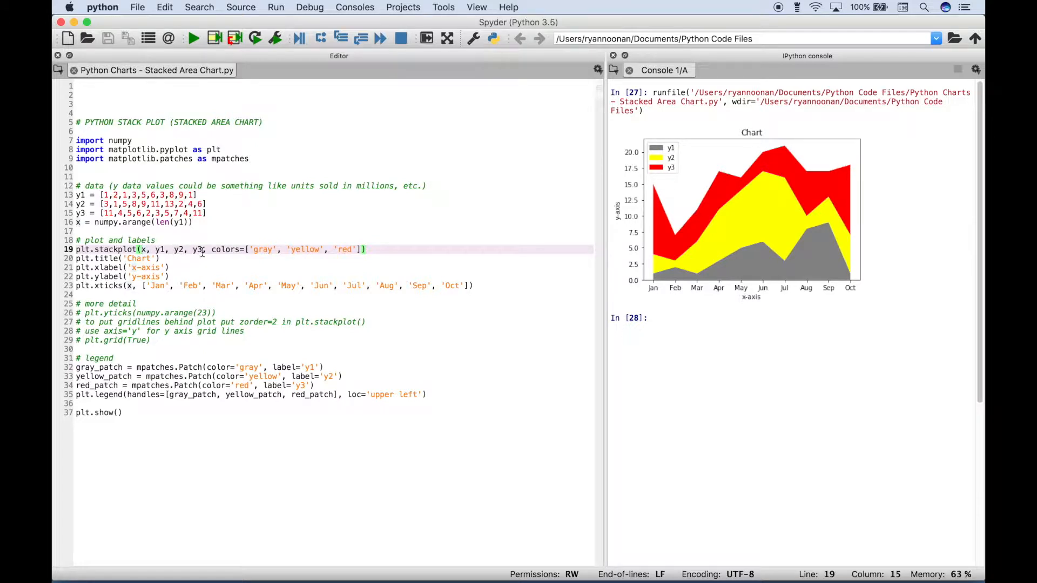
left_click(75, 258)
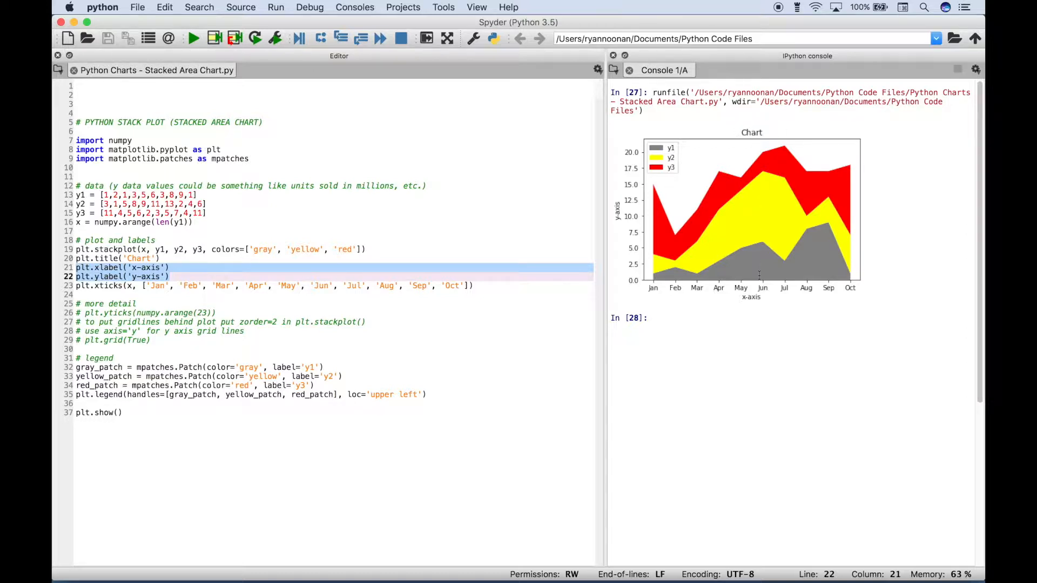
mouse_move(615, 198)
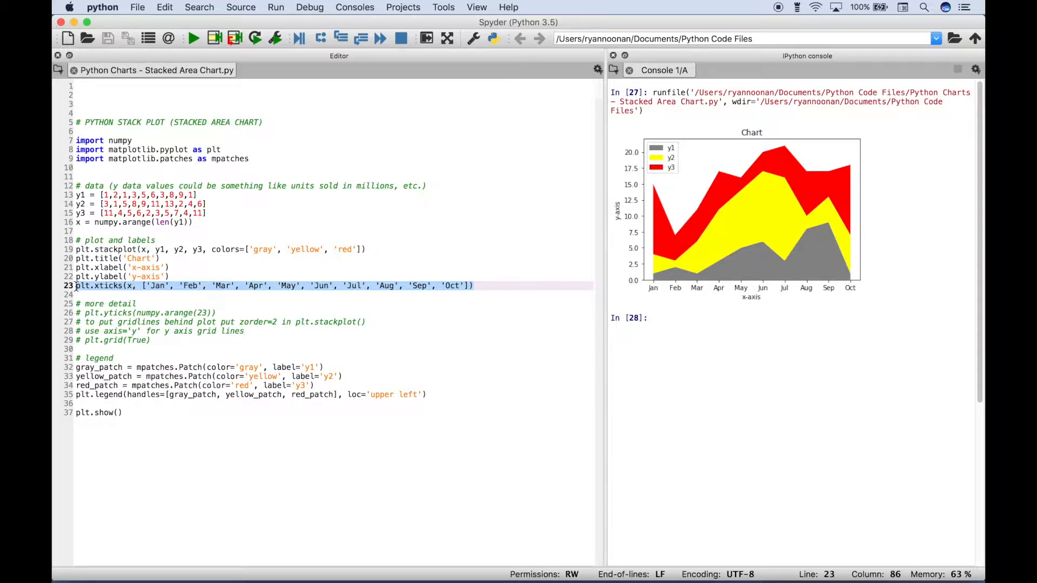
left_click(114, 285)
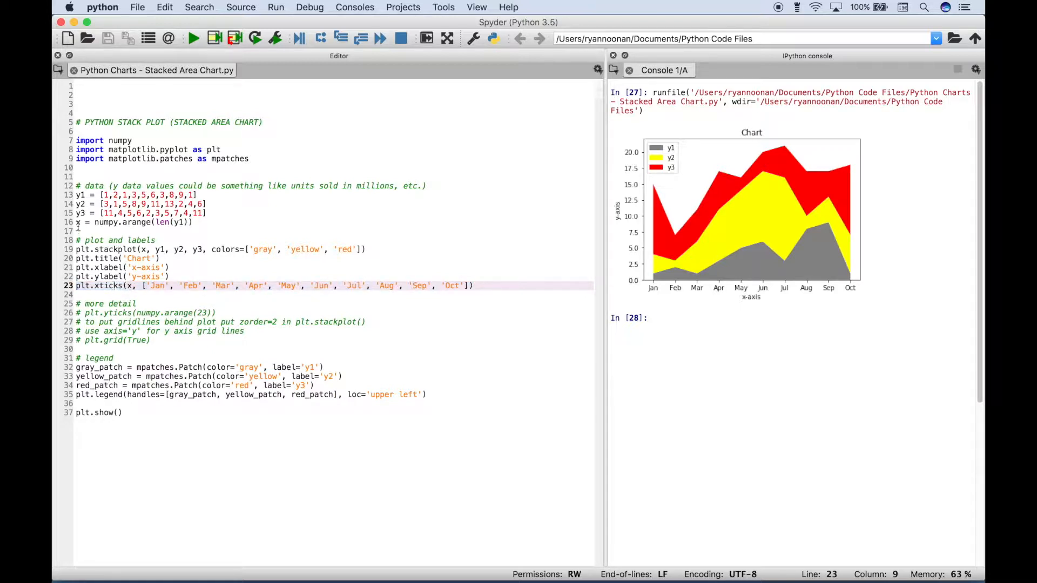
left_click(192, 222)
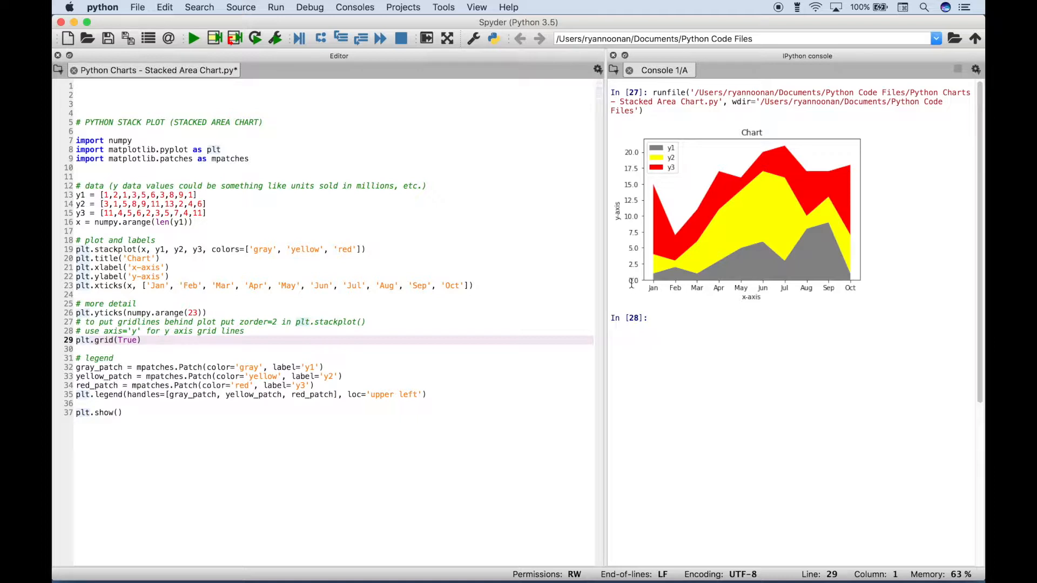
mouse_move(627, 151)
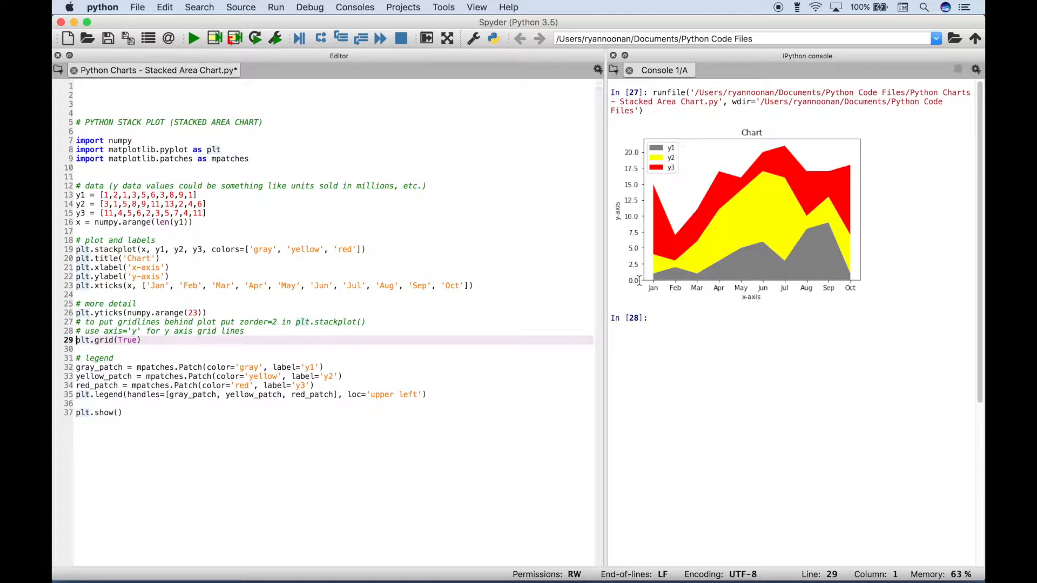
mouse_move(640, 217)
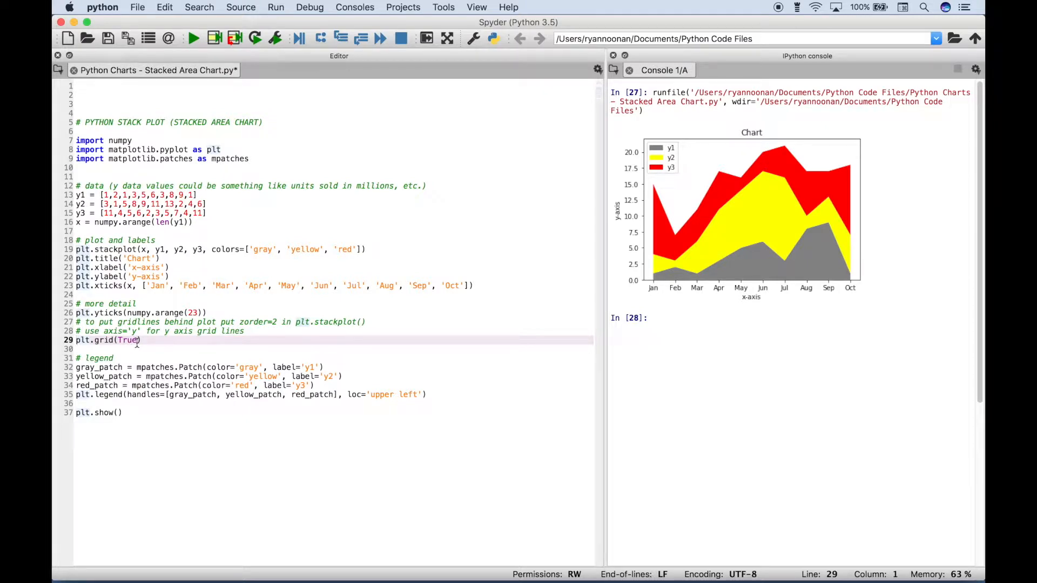
- Rerun the script with integer y ticks 0–22 and gridlines enabled
left_click(193, 38)
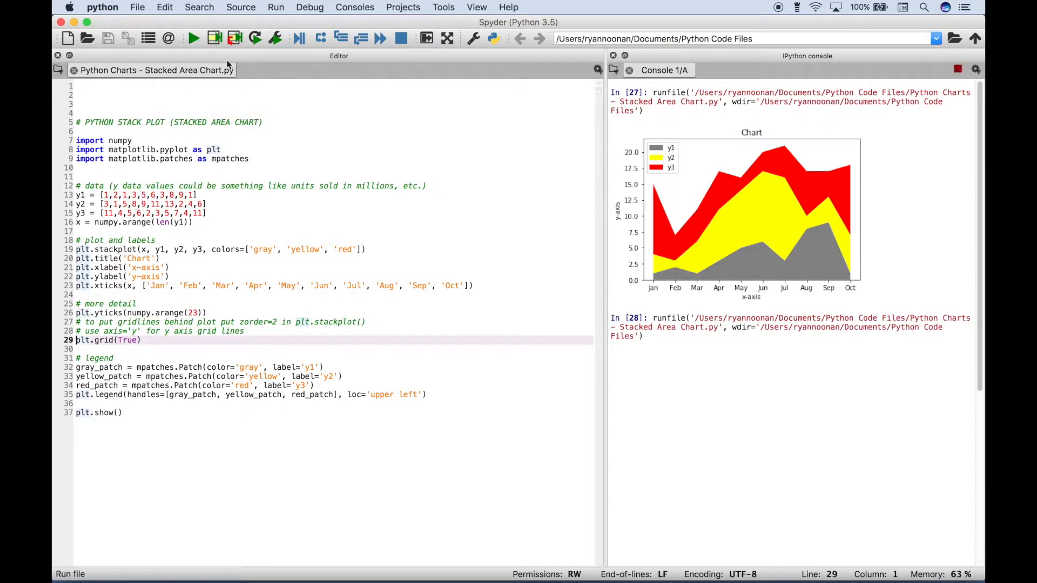
left_click(193, 38)
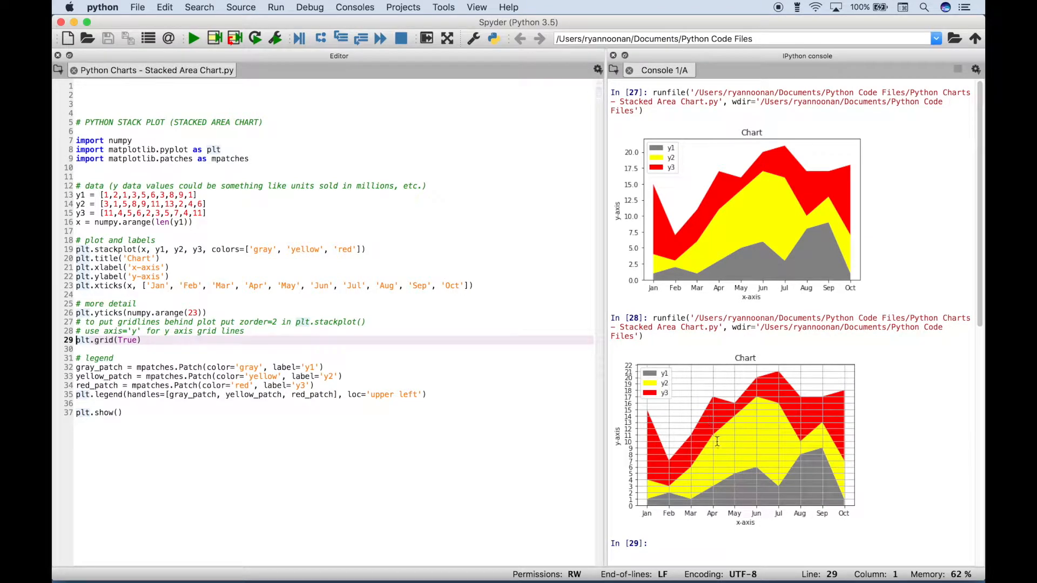
mouse_move(701, 465)
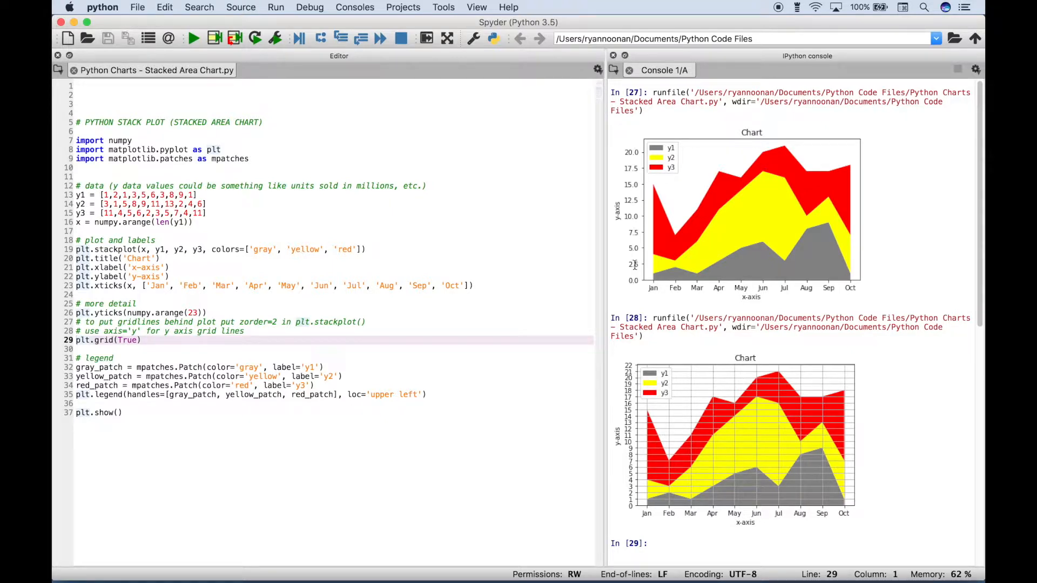
mouse_move(635, 210)
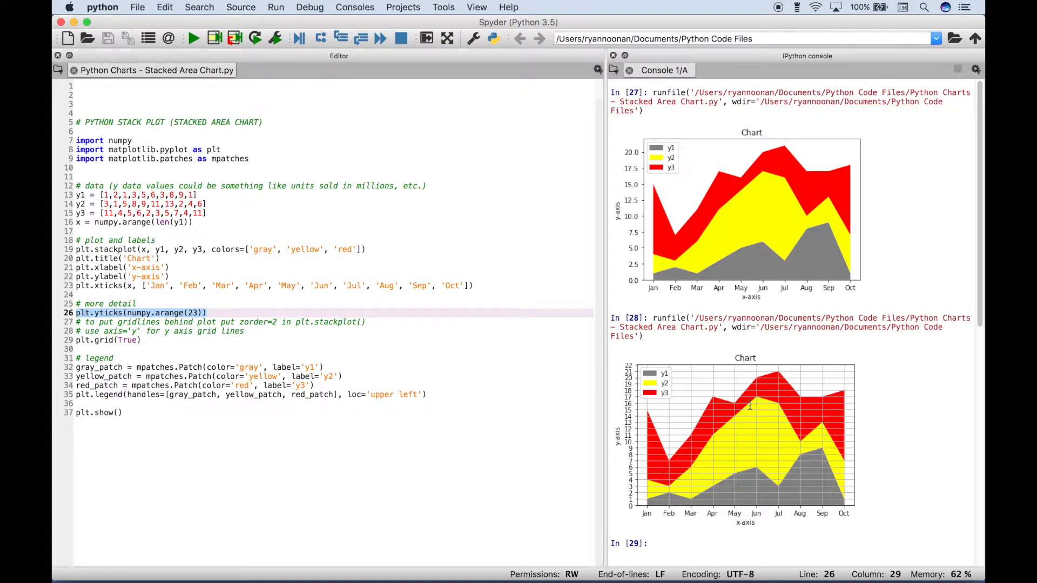
mouse_move(701, 384)
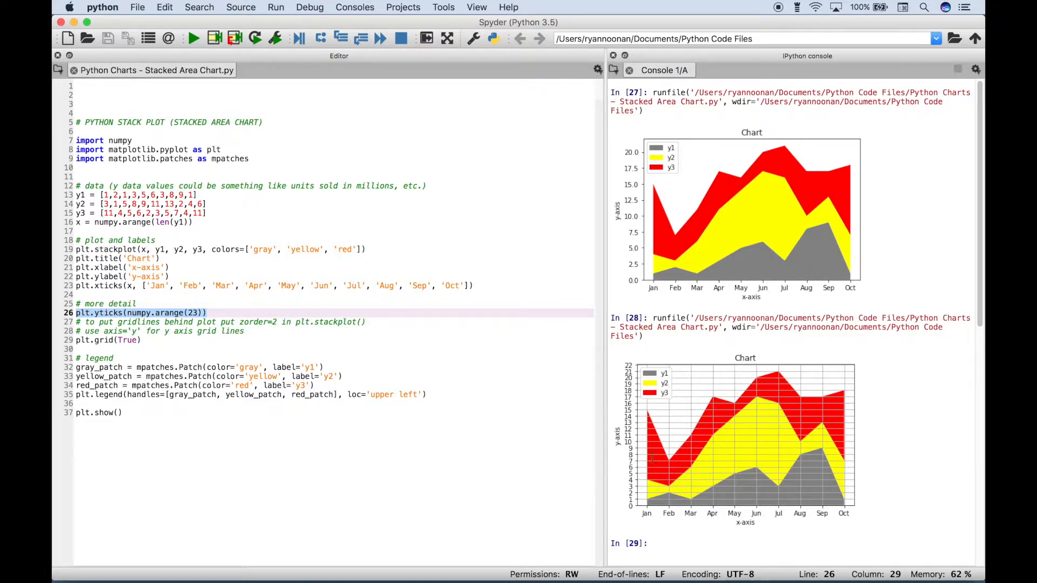
mouse_move(739, 466)
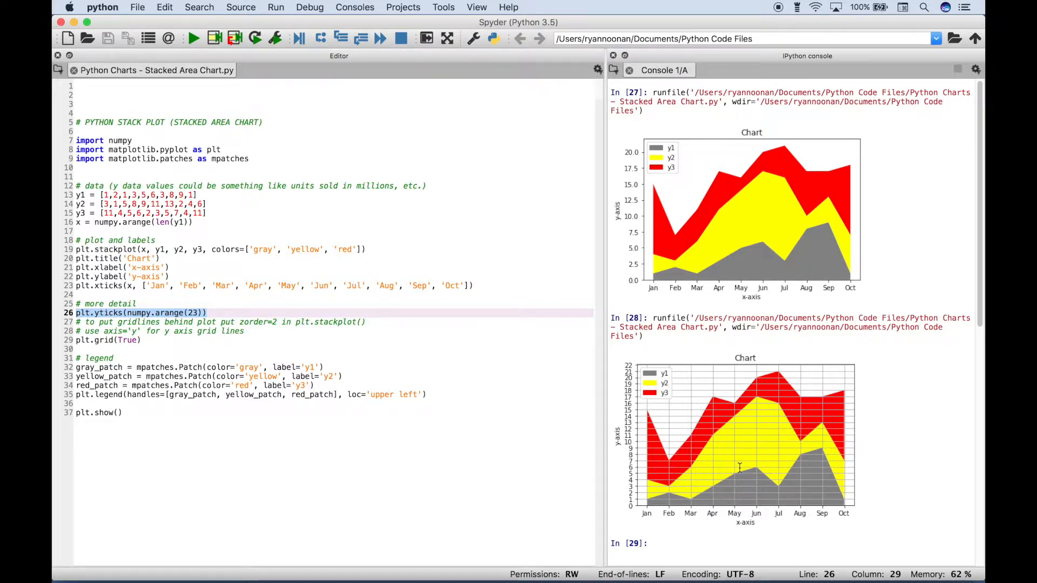
mouse_move(307, 337)
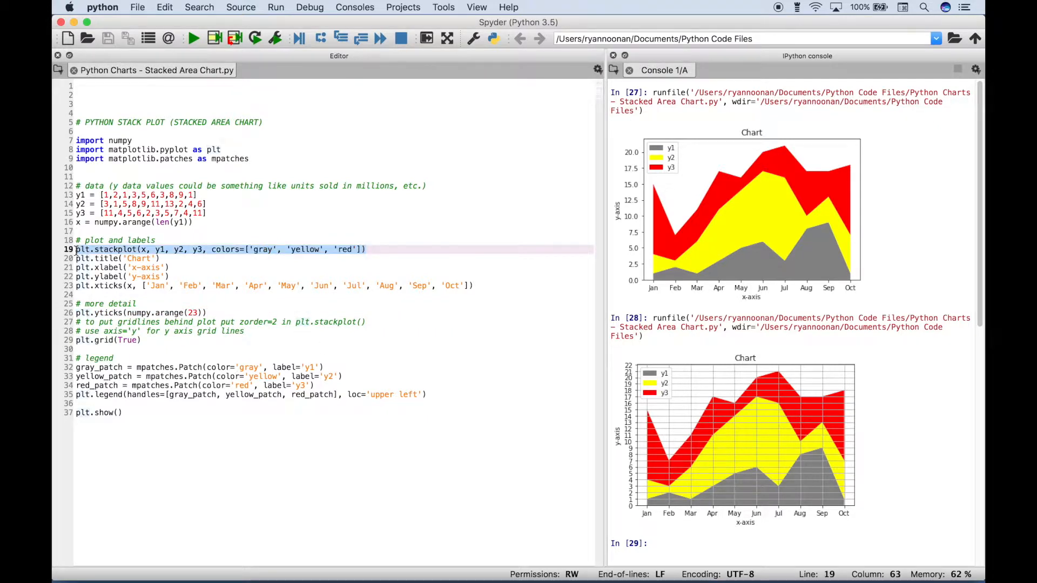
- Add zorder=2 to the stackplot call, then remove that addition
left_click(367, 250)
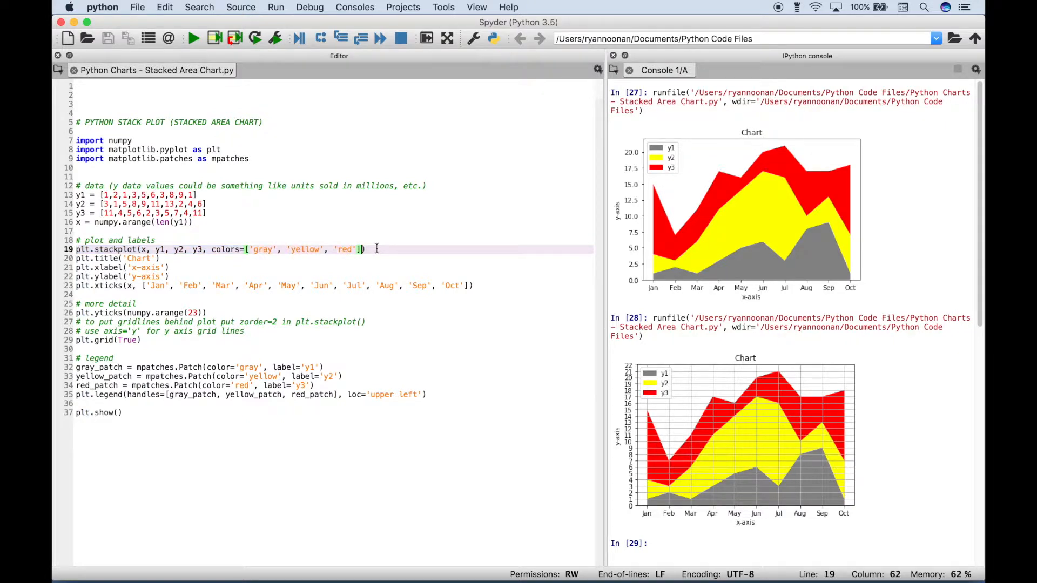
type(", zorder=2")
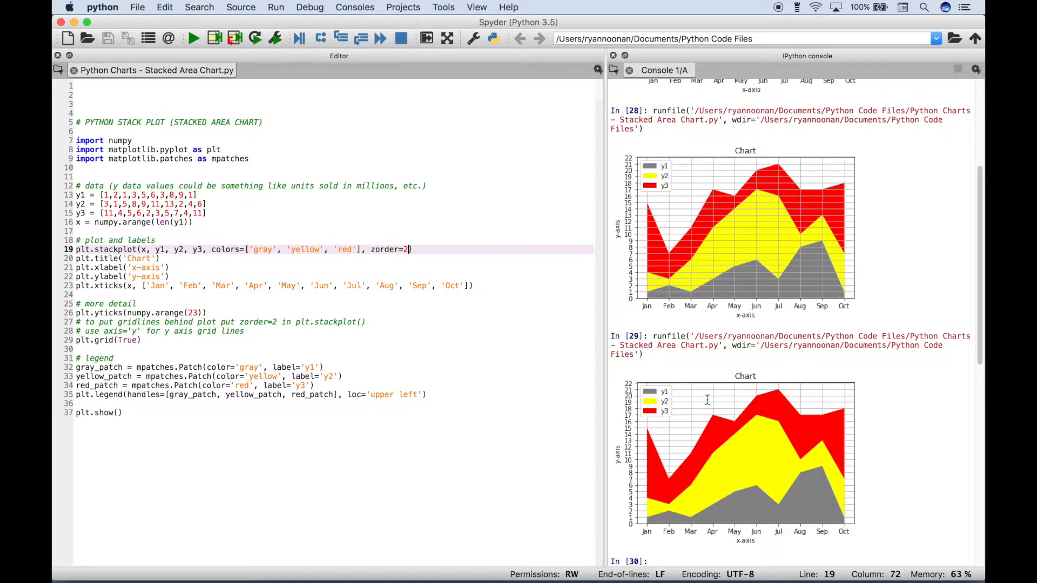
mouse_move(692, 401)
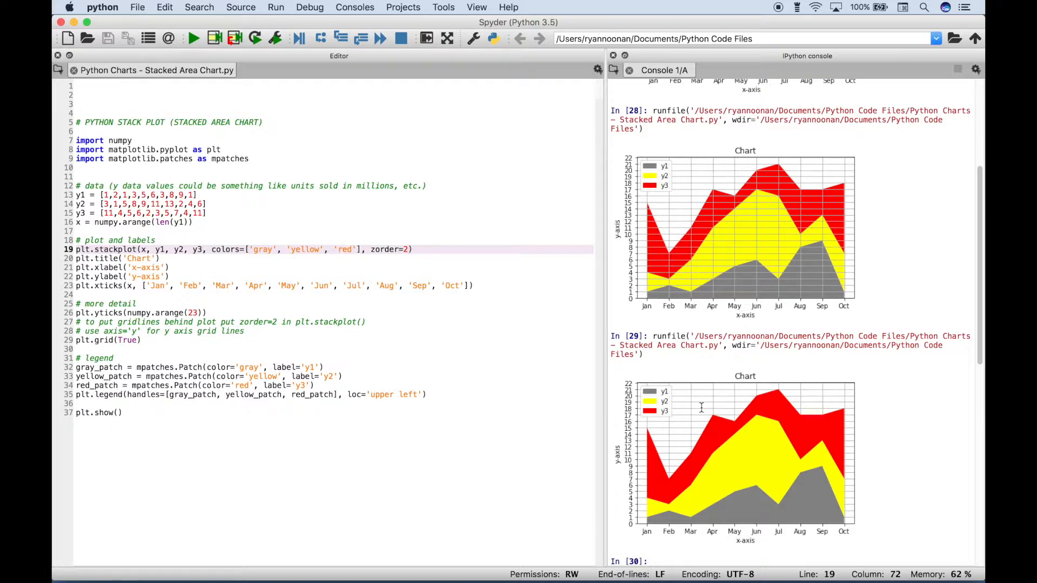
key("backspace")
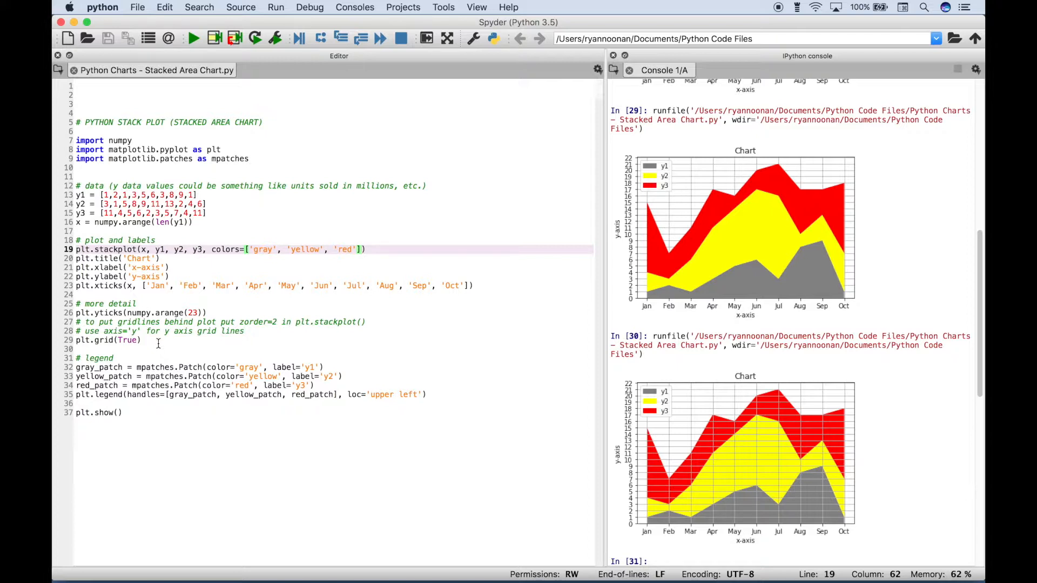
- Place the cursor on the plt.grid line to restrict it to the y axis
left_click(136, 339)
type("axis='y'")
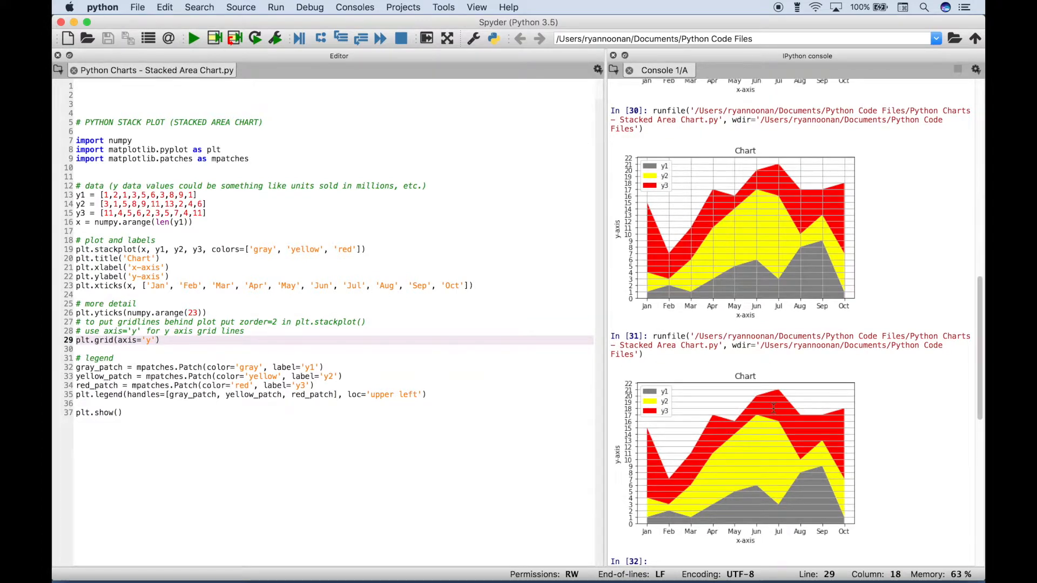
mouse_move(661, 435)
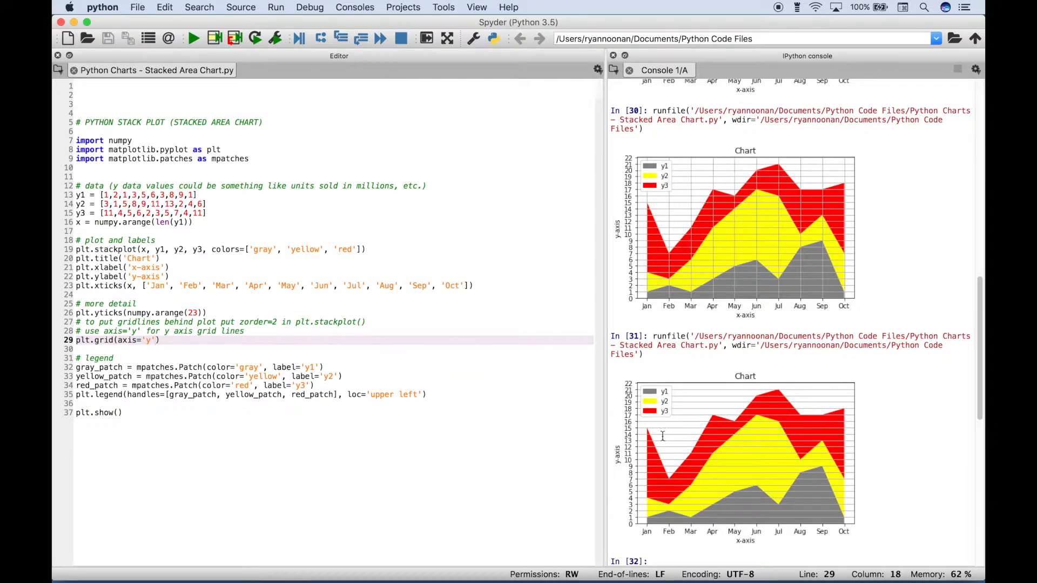
mouse_move(726, 445)
type("# ")
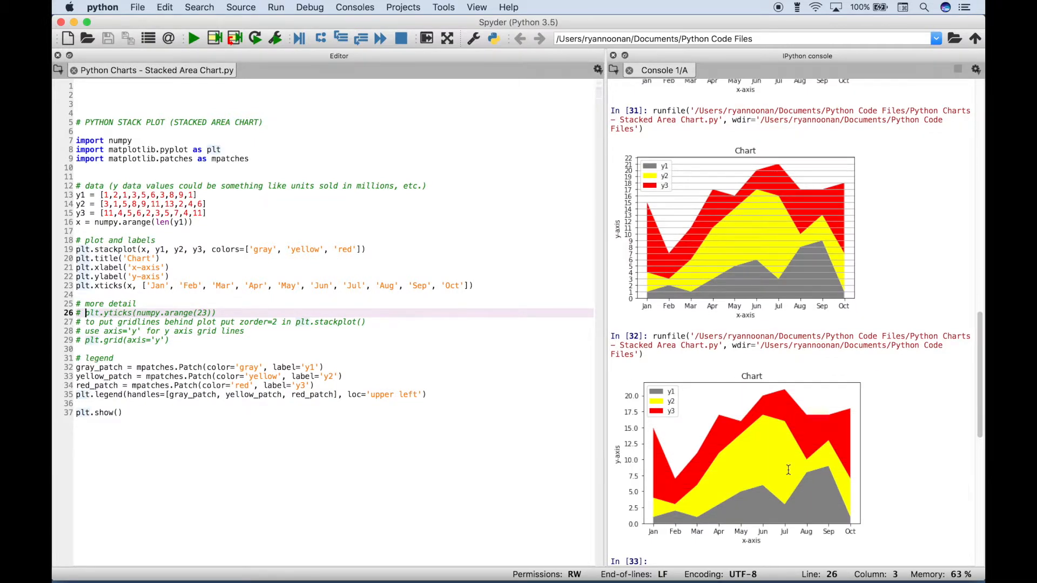
mouse_move(723, 467)
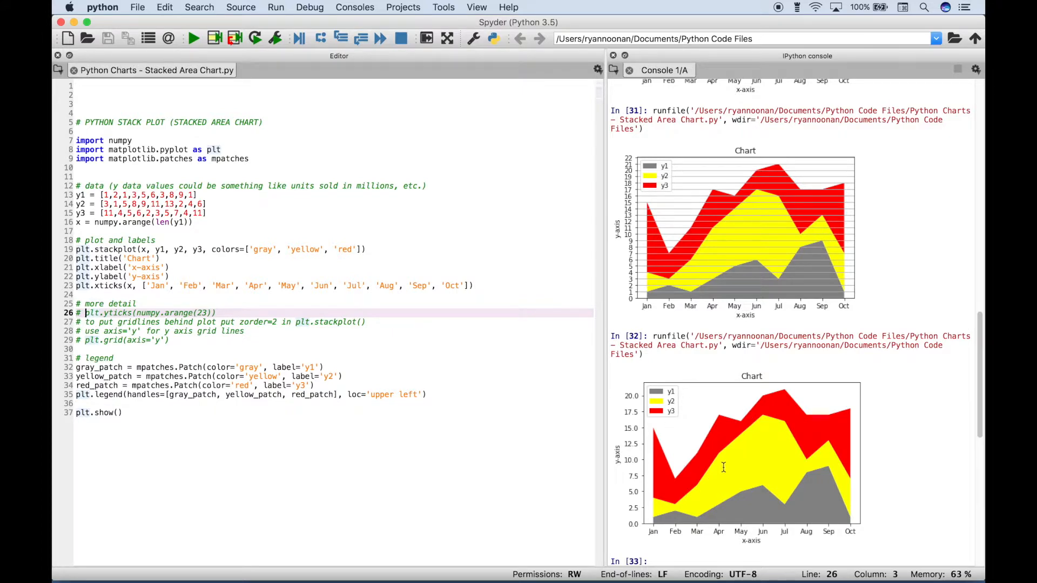
mouse_move(86, 362)
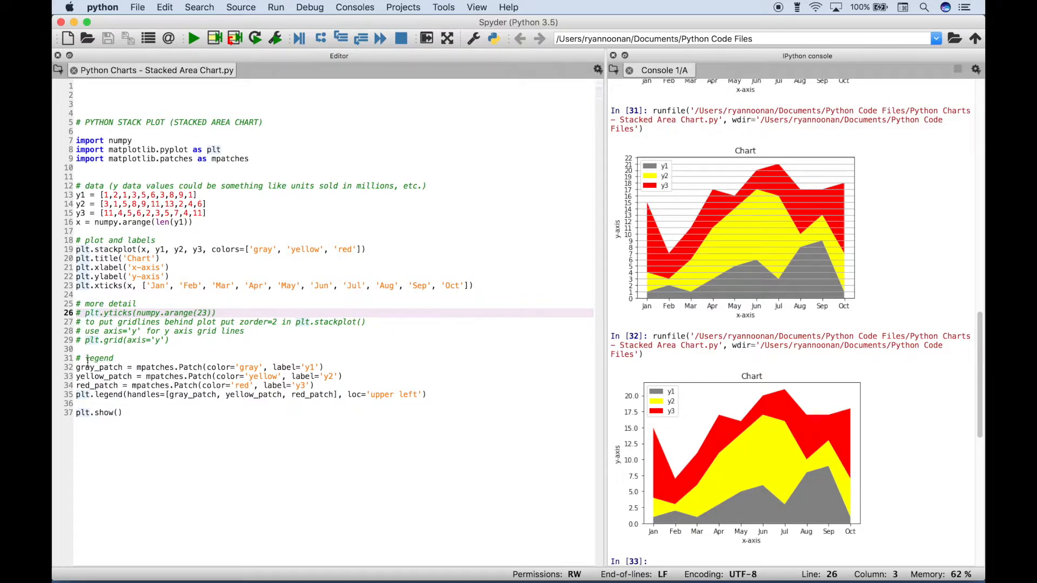
left_click(100, 358)
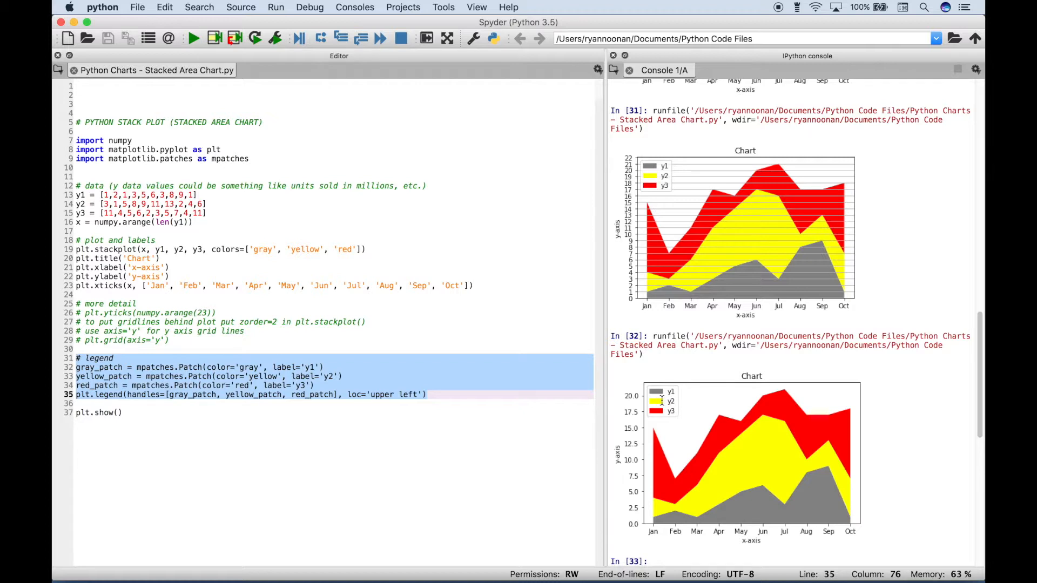
left_click(76, 367)
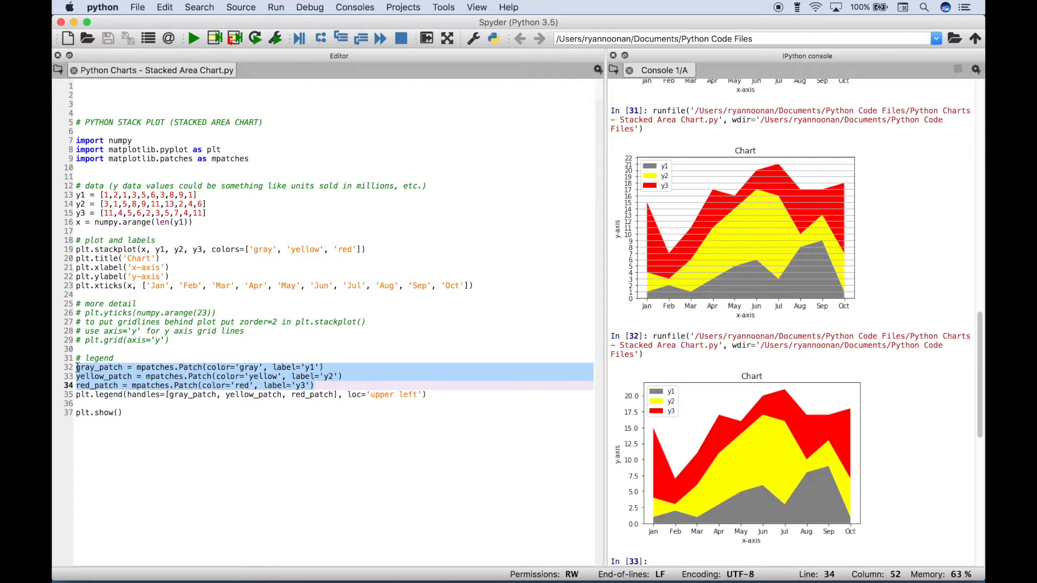
left_click(78, 367)
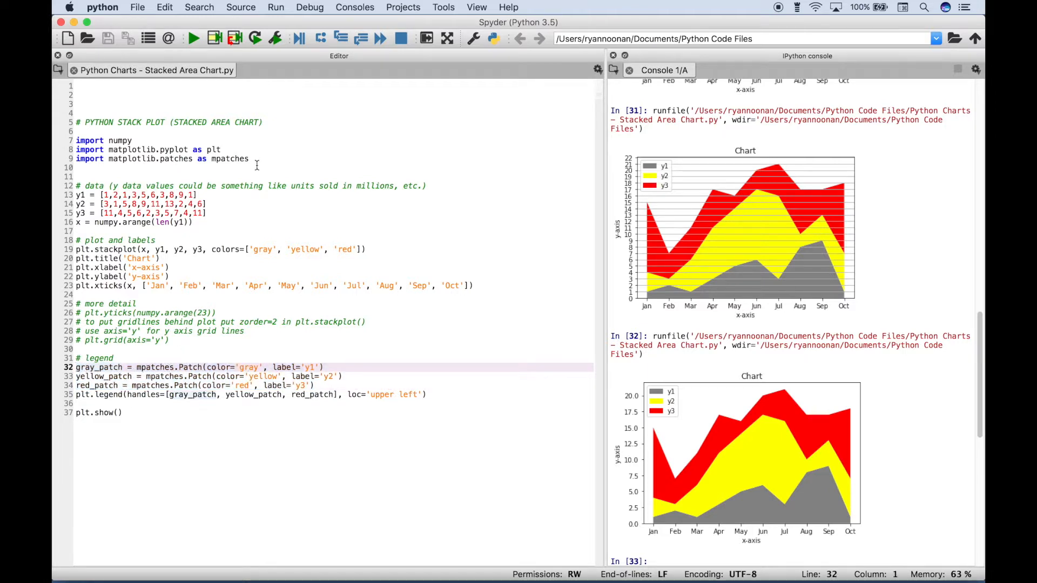
left_click(257, 158)
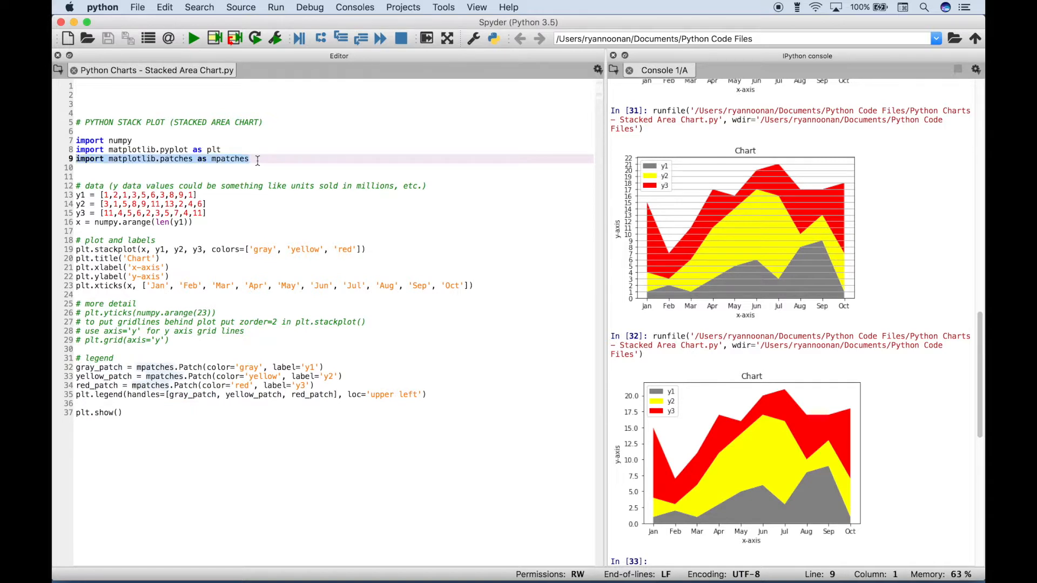
left_click(175, 367)
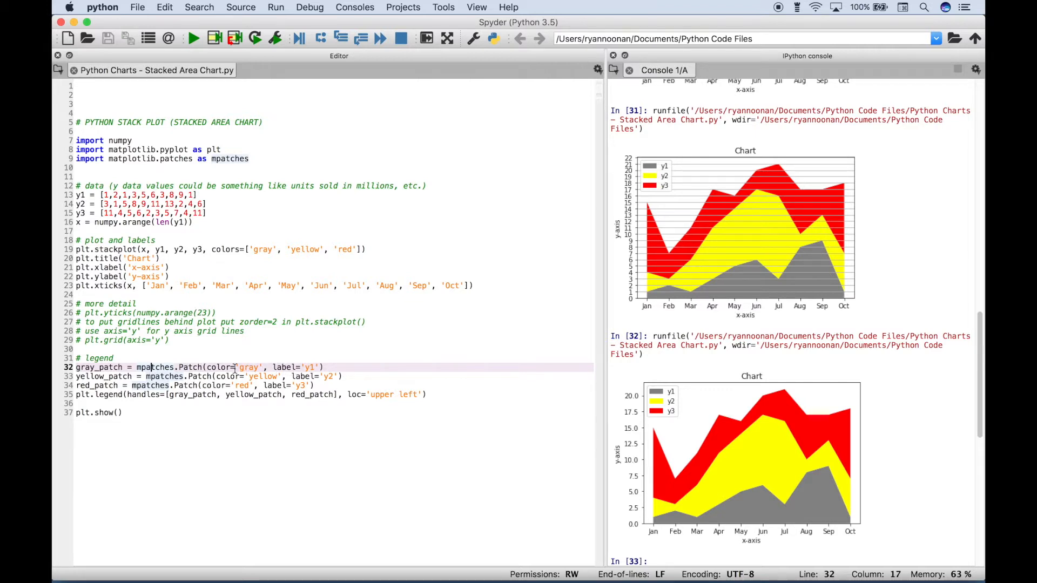
mouse_move(659, 392)
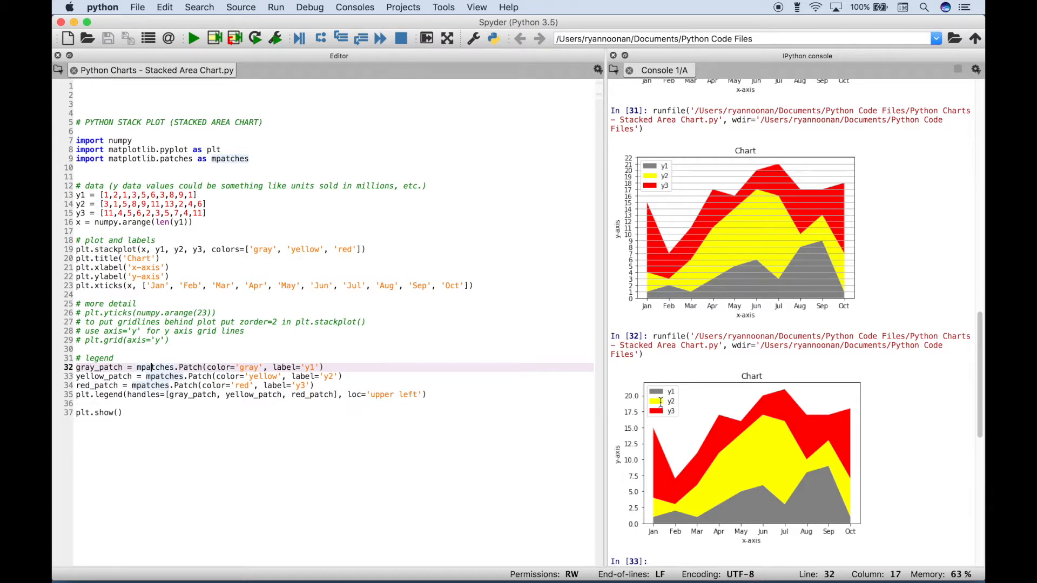
mouse_move(843, 398)
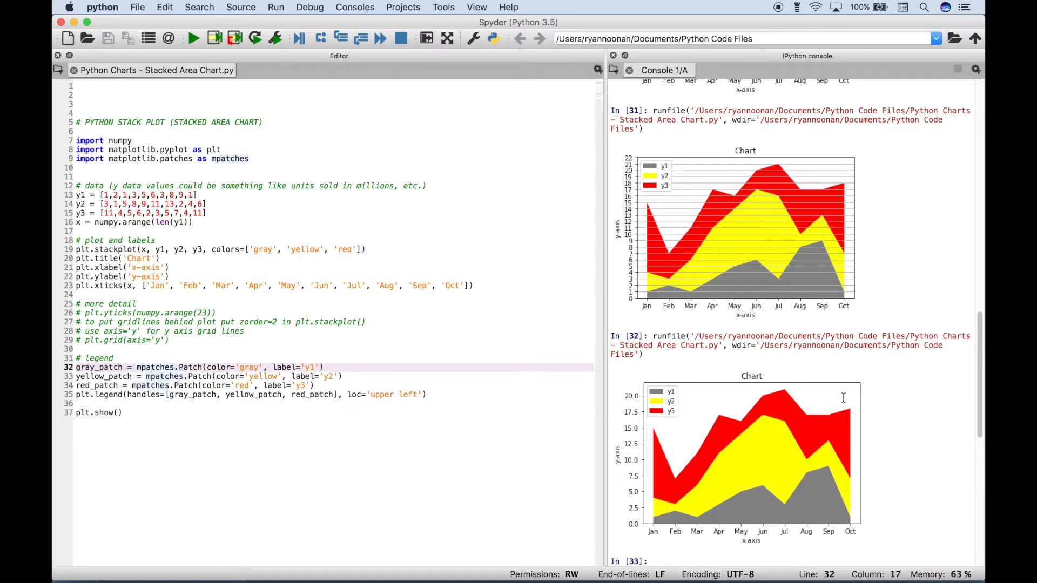
mouse_move(843, 383)
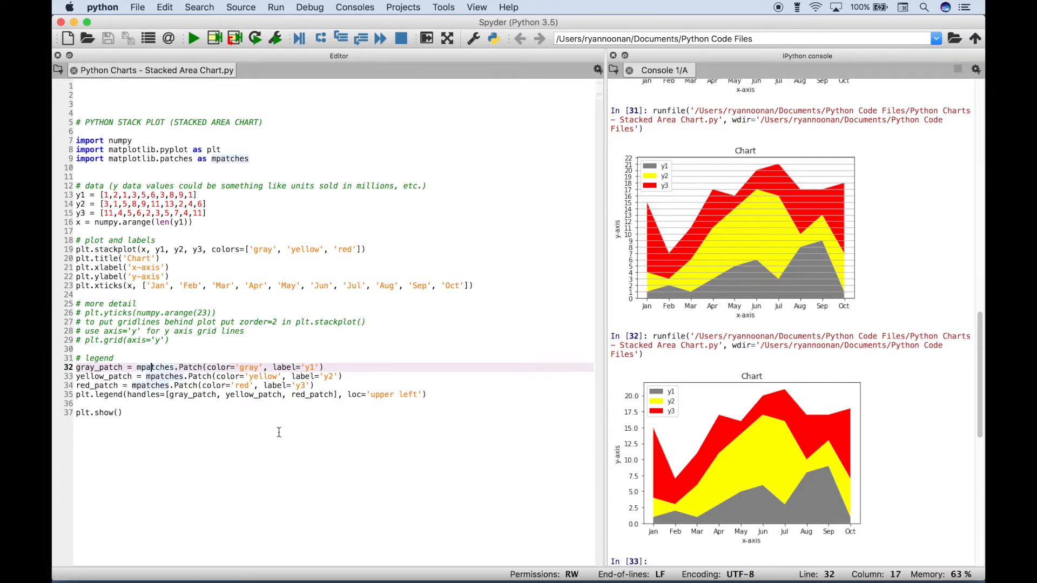
left_click(100, 413)
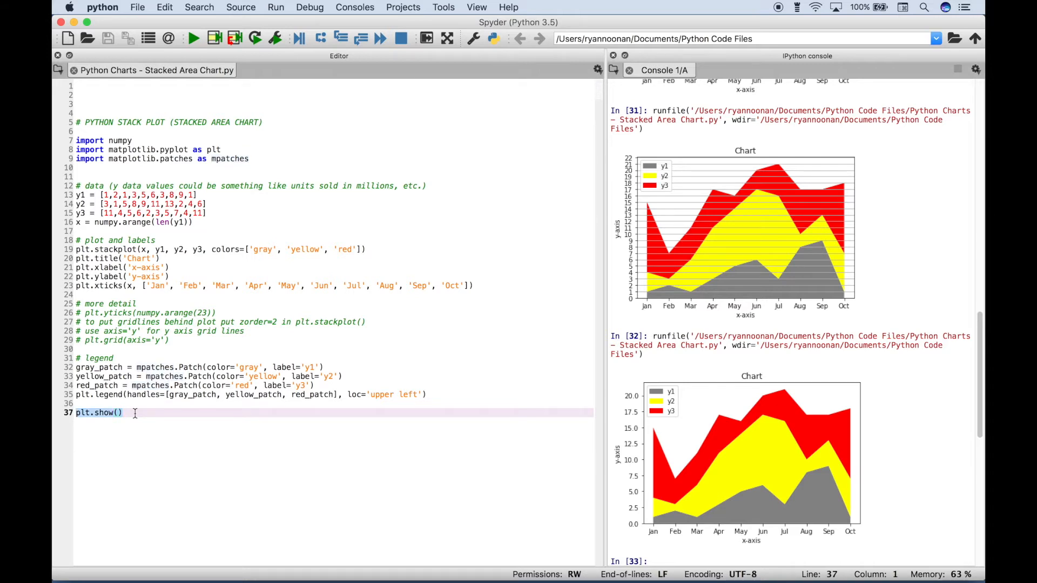
mouse_move(75, 424)
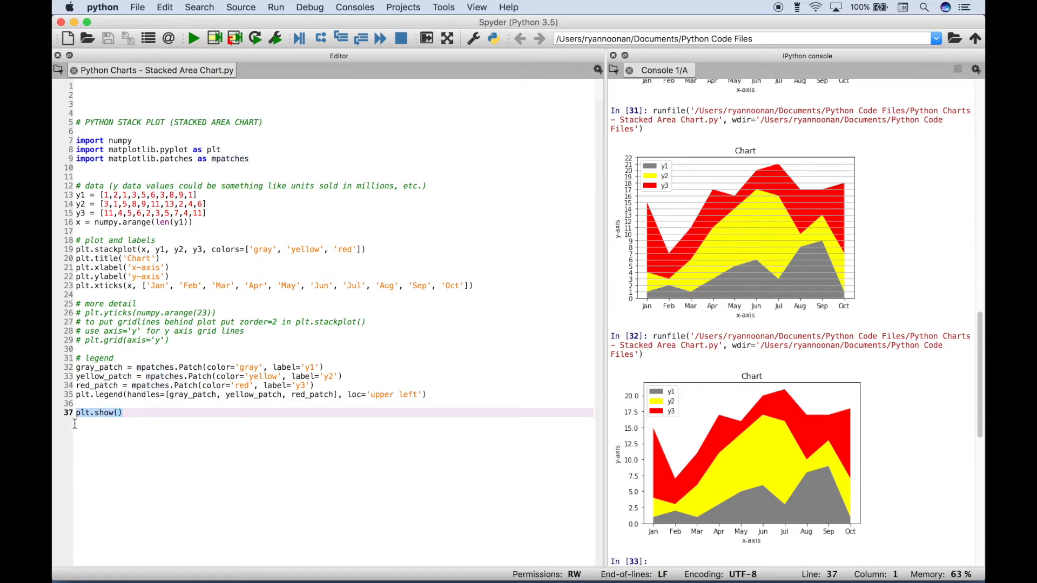
left_click(125, 412)
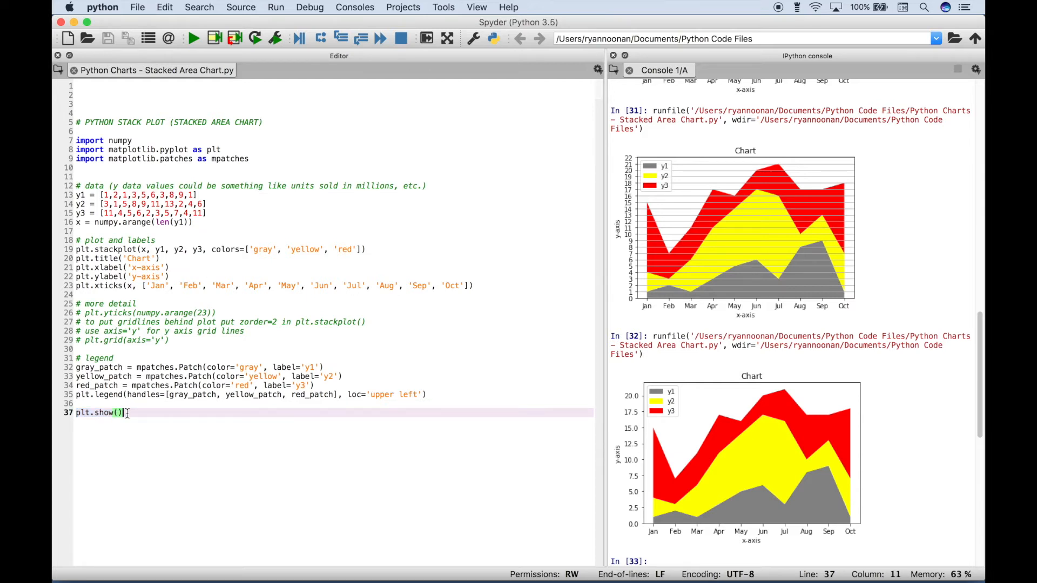
mouse_move(125, 418)
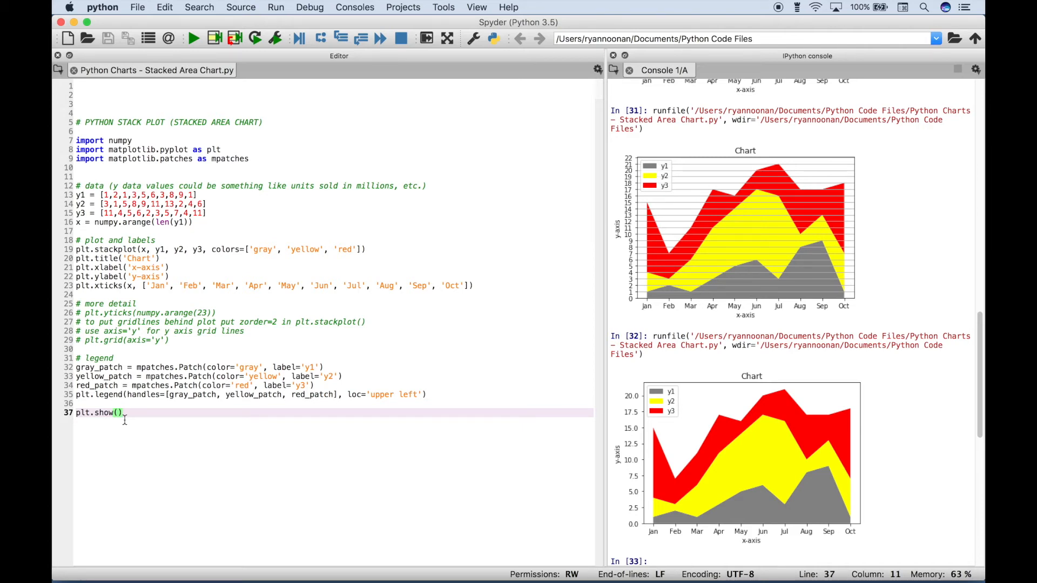
mouse_move(134, 421)
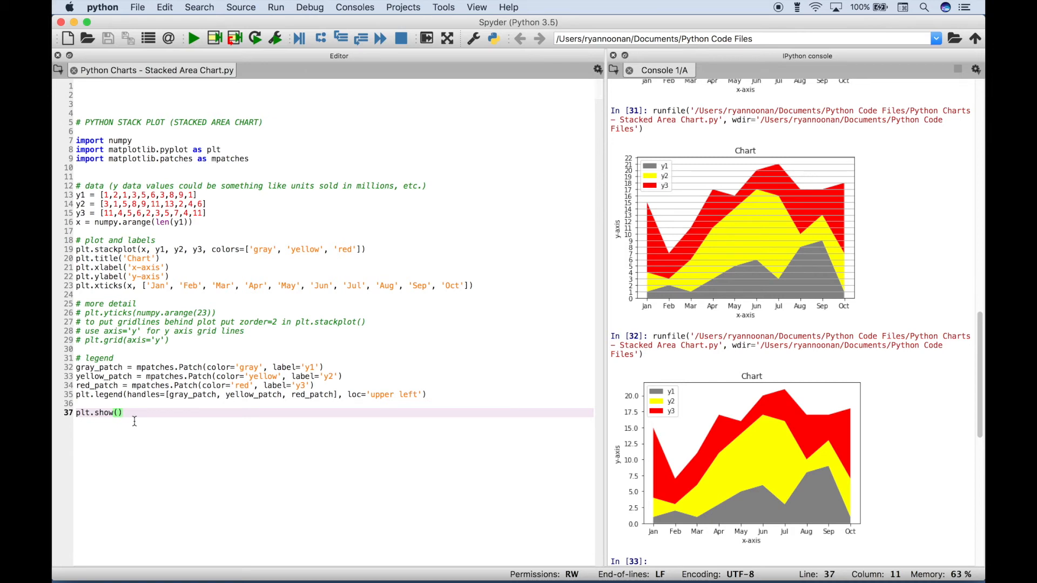